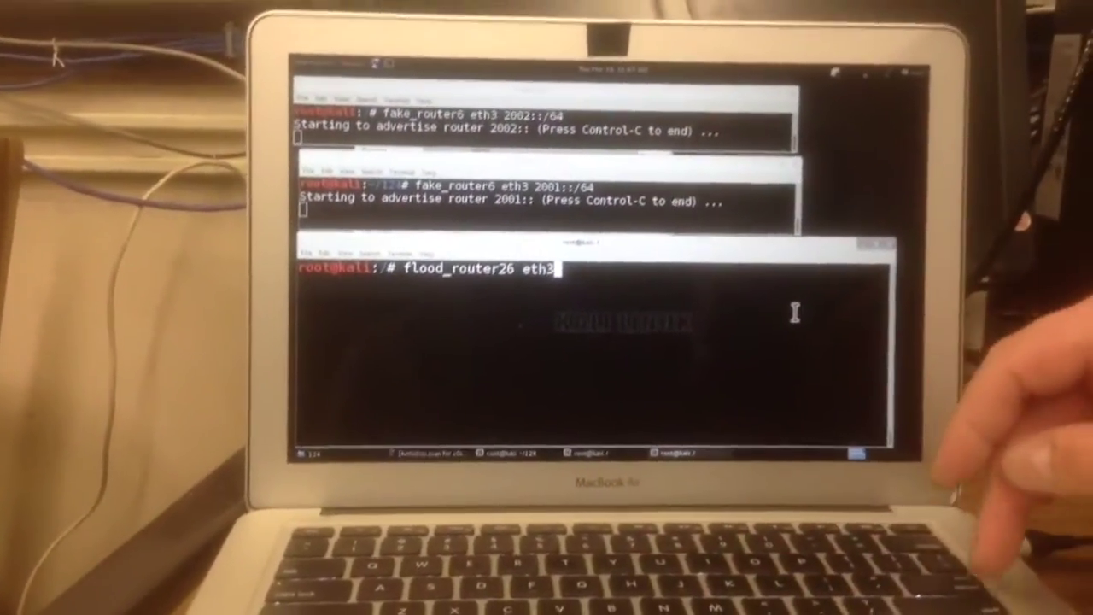
Step: Launch flood_router26 on eth3 to flood the network with router advertisements
key("Return")
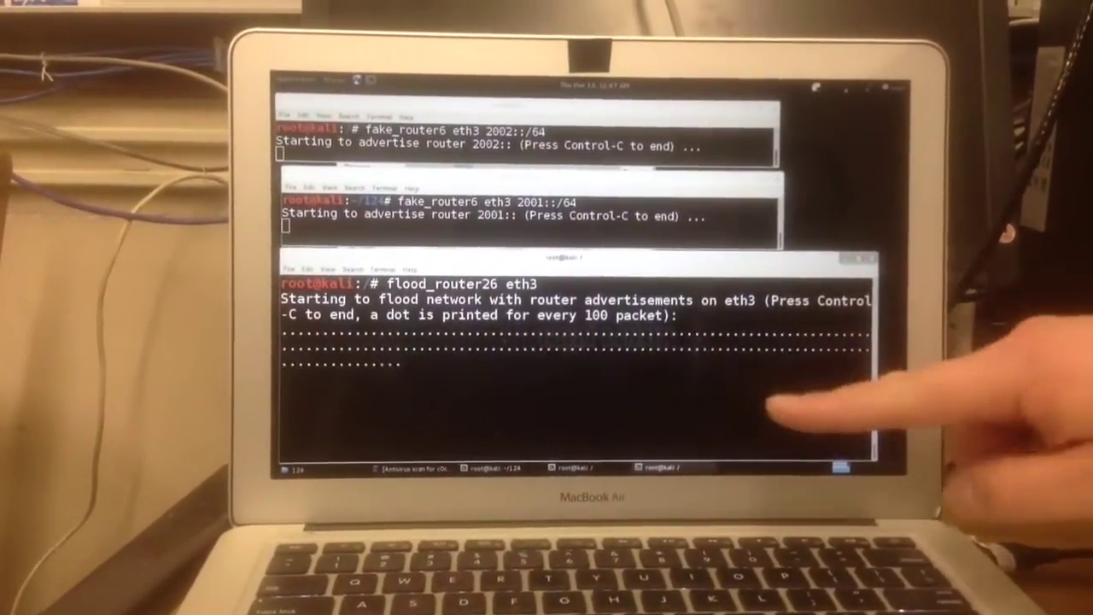